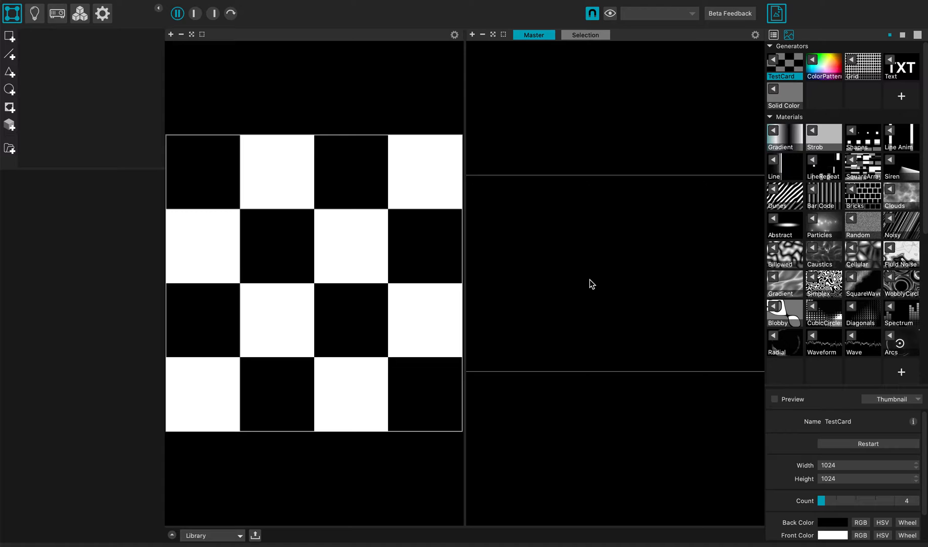
pyautogui.moveTo(863, 266)
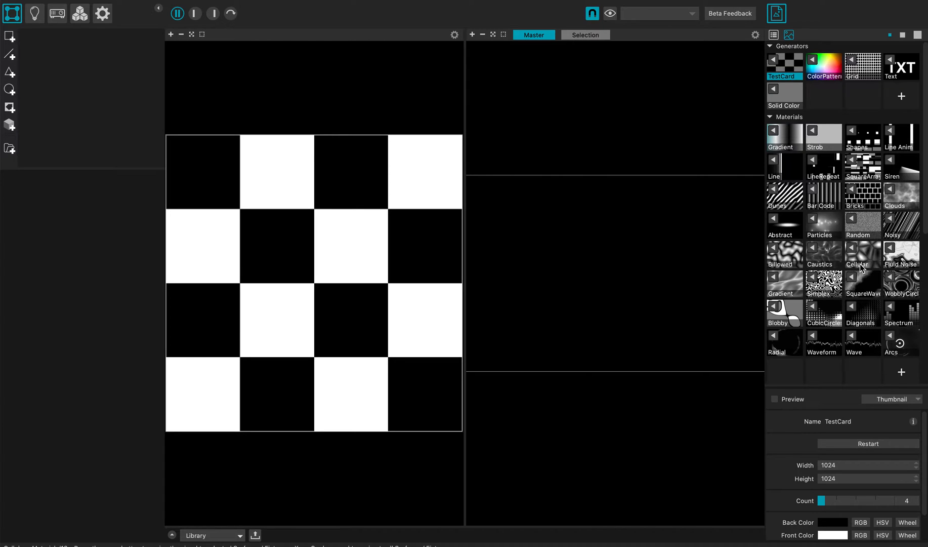
# Scroll Quad-1's properties down to the mask tools, Invert Mask and Feathering controls.
pyautogui.scroll(-3)
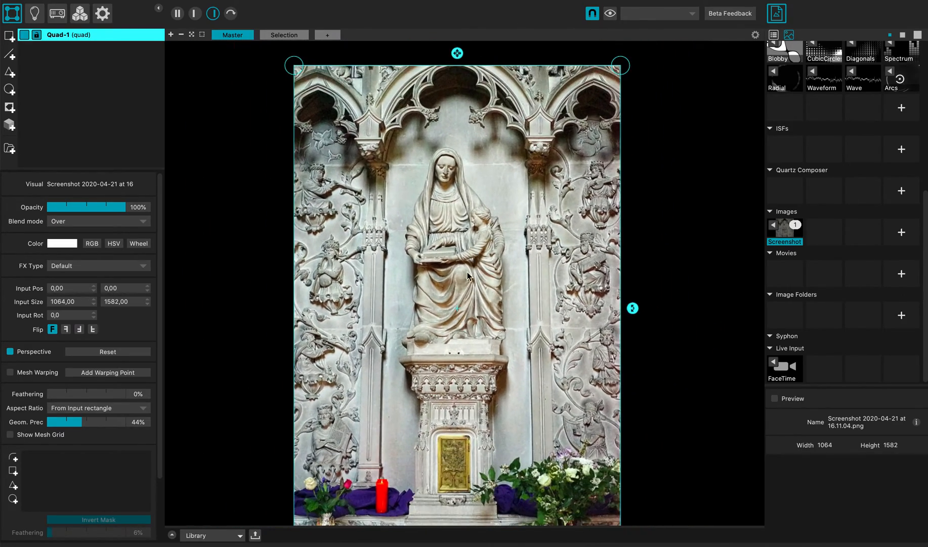
pyautogui.moveTo(449, 157)
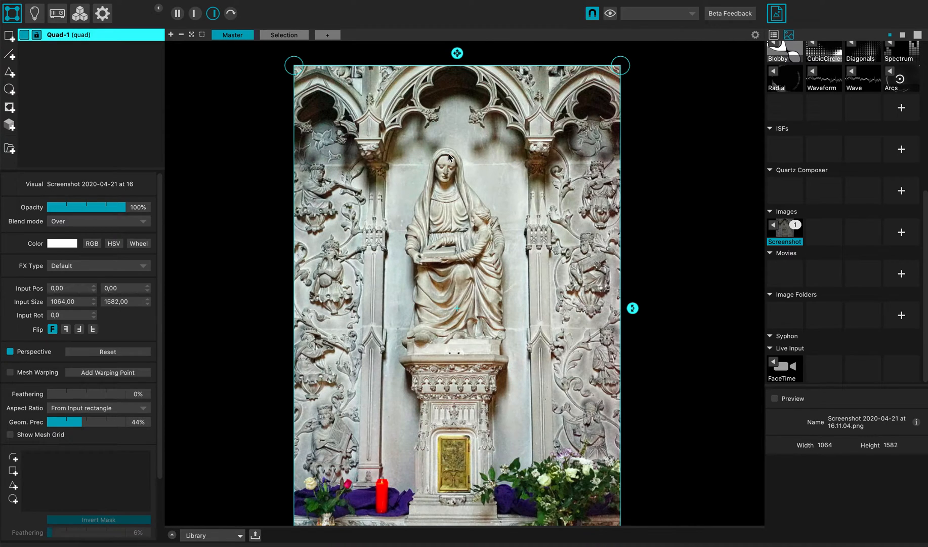
pyautogui.moveTo(312, 346)
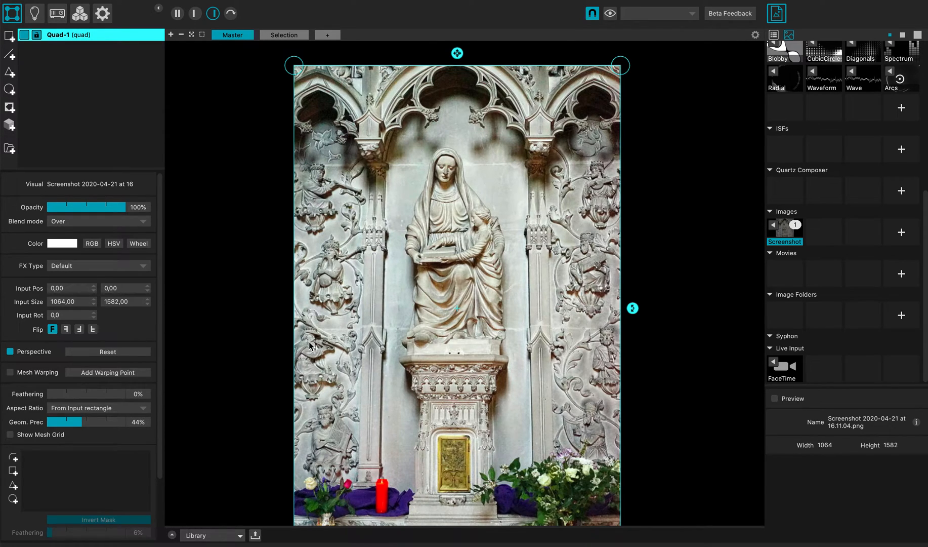
pyautogui.moveTo(211, 307)
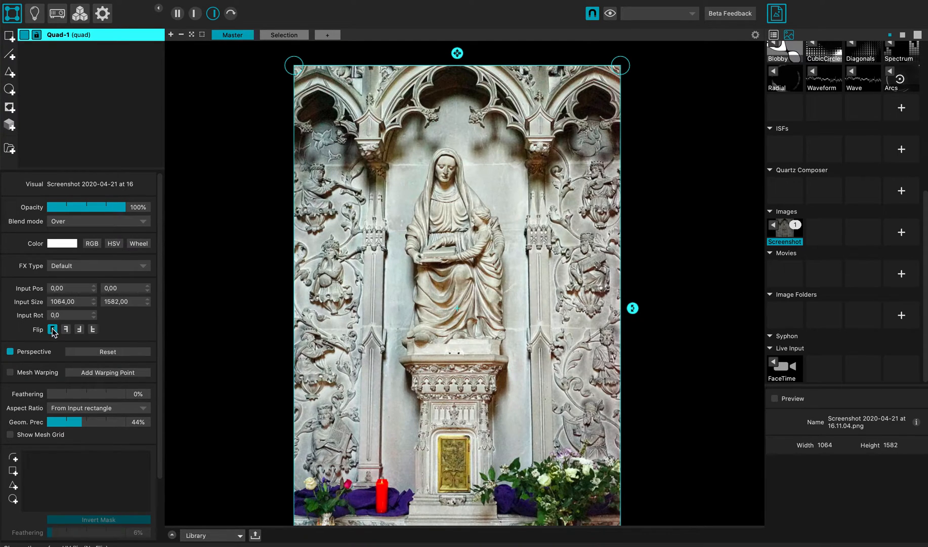
pyautogui.scroll(-3)
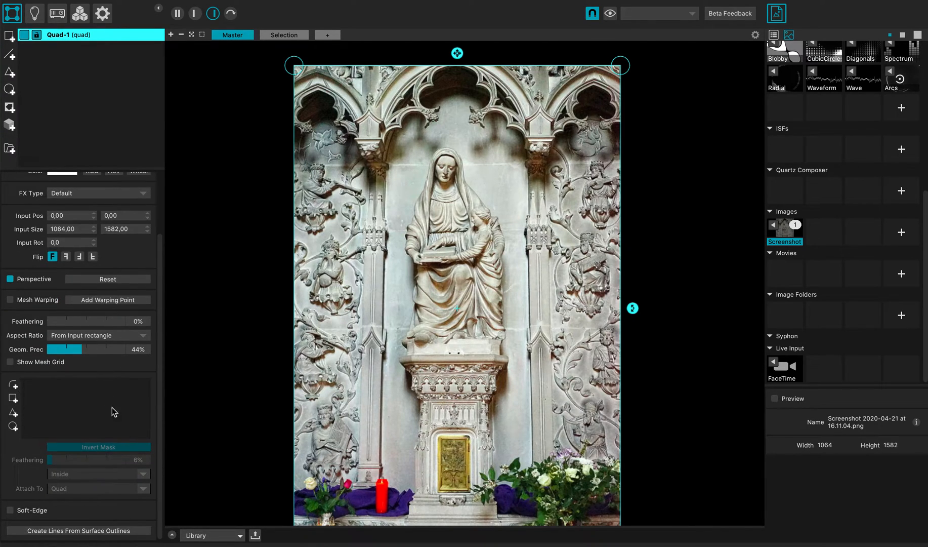
pyautogui.moveTo(9, 386)
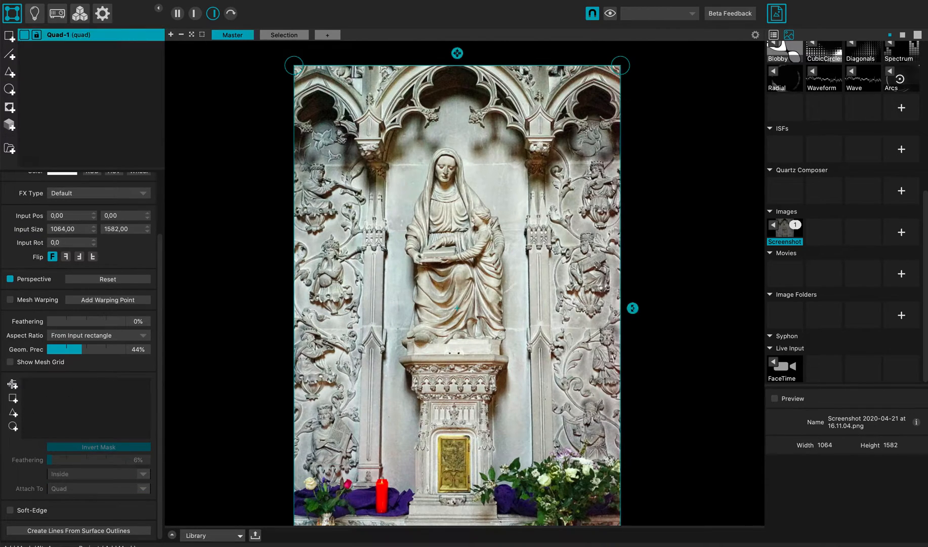
# Start freehand Mask-1 and trace it around the seated statue and its pedestal.
pyautogui.click(11, 386)
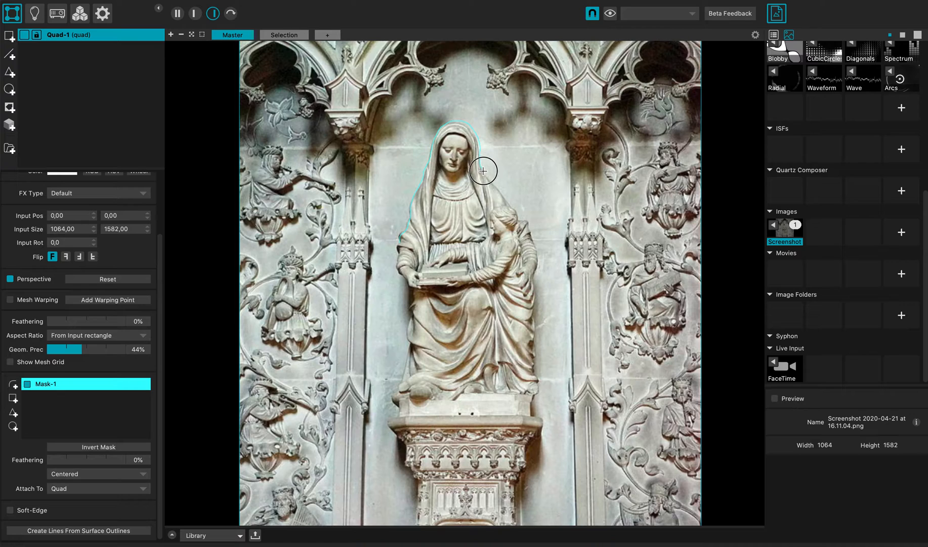
pyautogui.moveTo(517, 214)
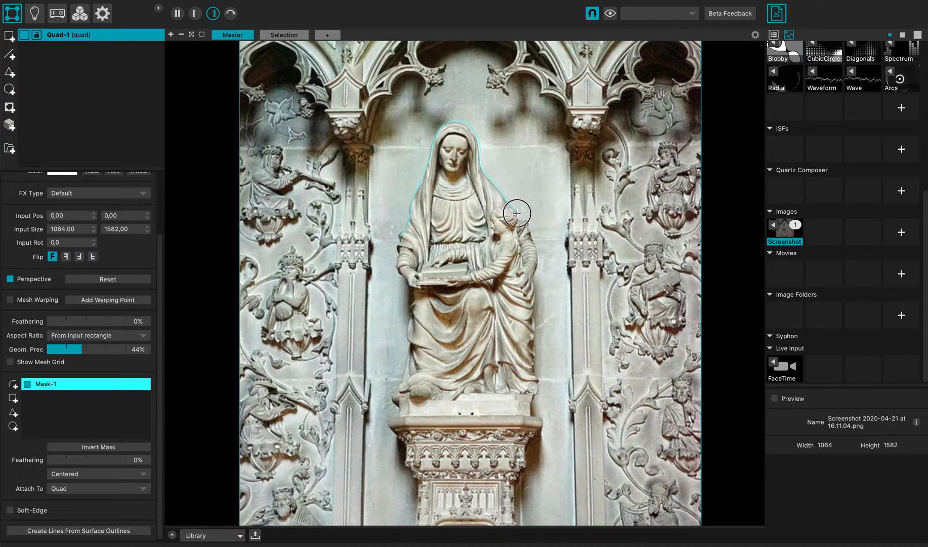
pyautogui.moveTo(531, 233)
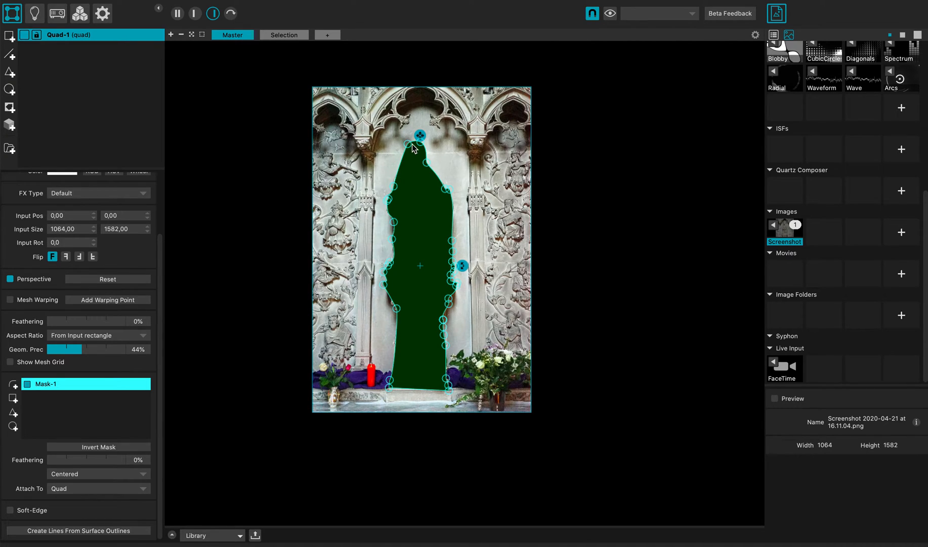
pyautogui.moveTo(379, 349)
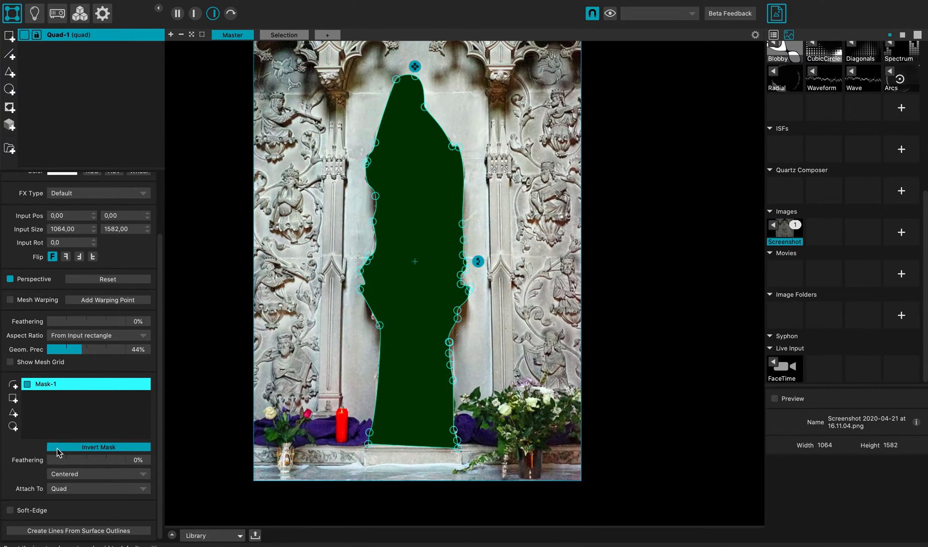
# Invert Mask-1 so only the traced statue region stays visible against black.
pyautogui.click(100, 447)
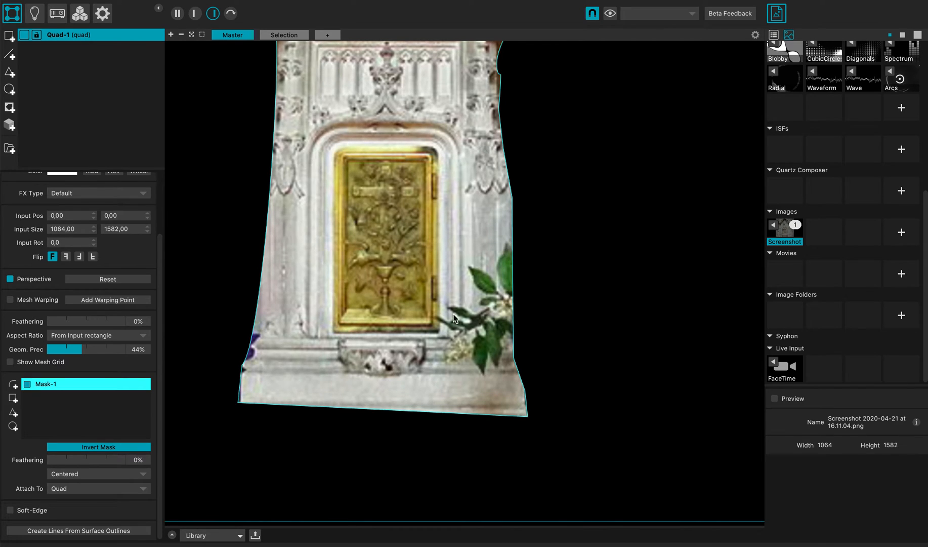
pyautogui.moveTo(45, 412)
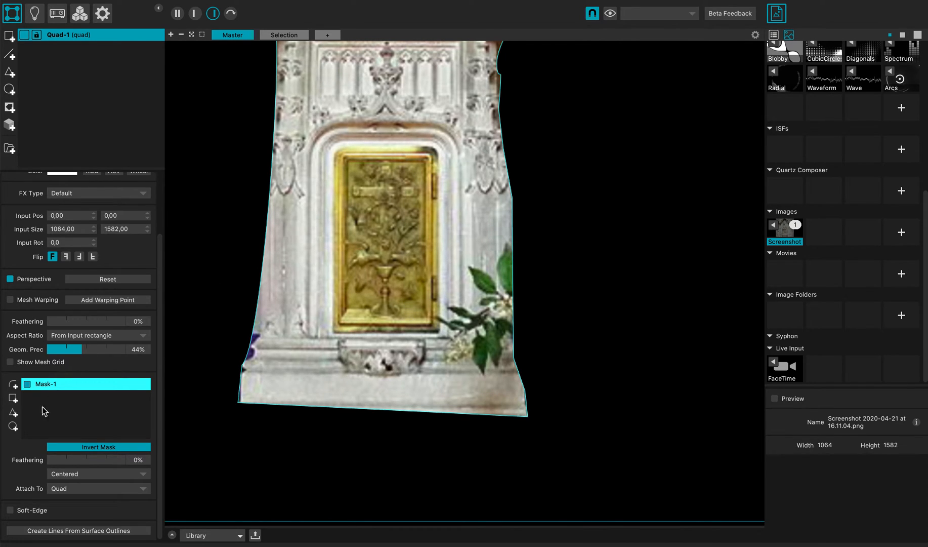
# Draw freehand Mask-2 around the leaves and flowers beside the golden door and invert it.
pyautogui.click(16, 384)
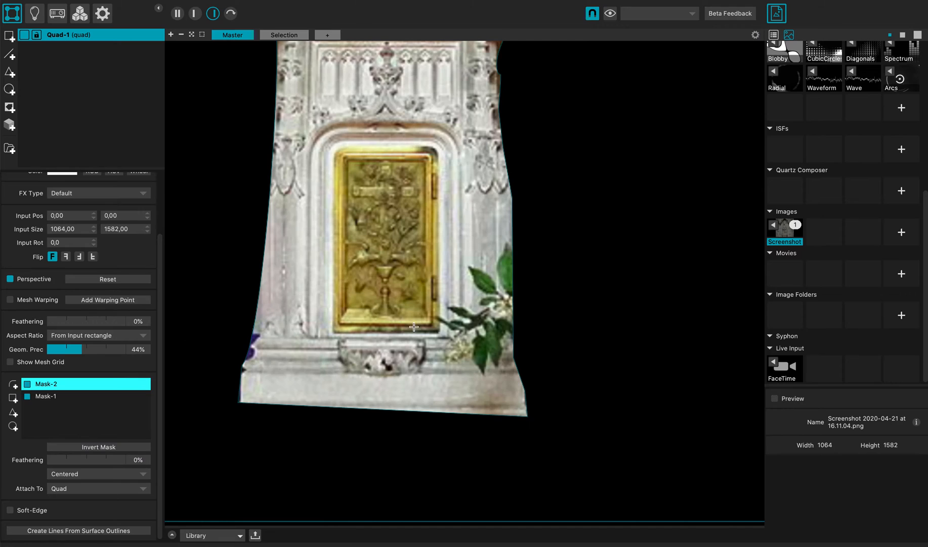
pyautogui.moveTo(500, 259)
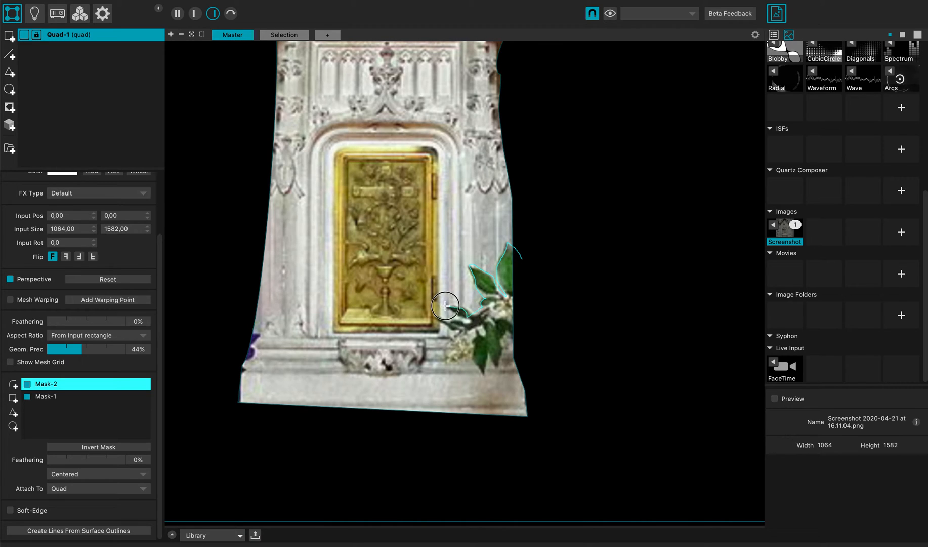
pyautogui.moveTo(449, 350)
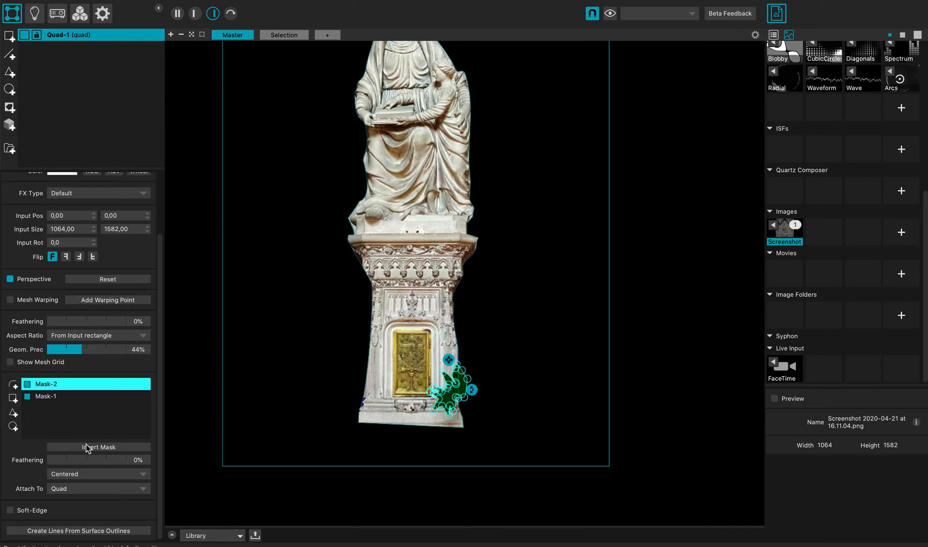
pyautogui.click(99, 447)
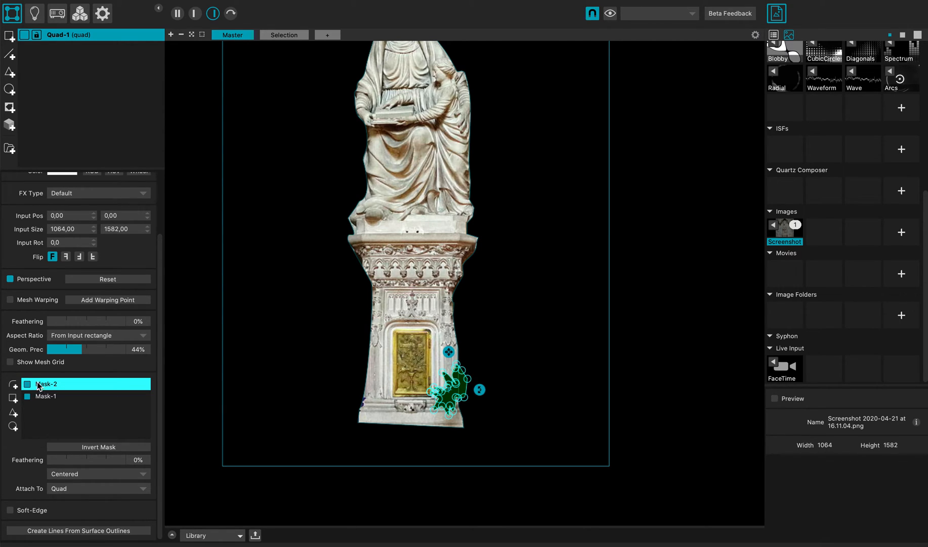
pyautogui.doubleClick(47, 383)
pyautogui.write('leaves')
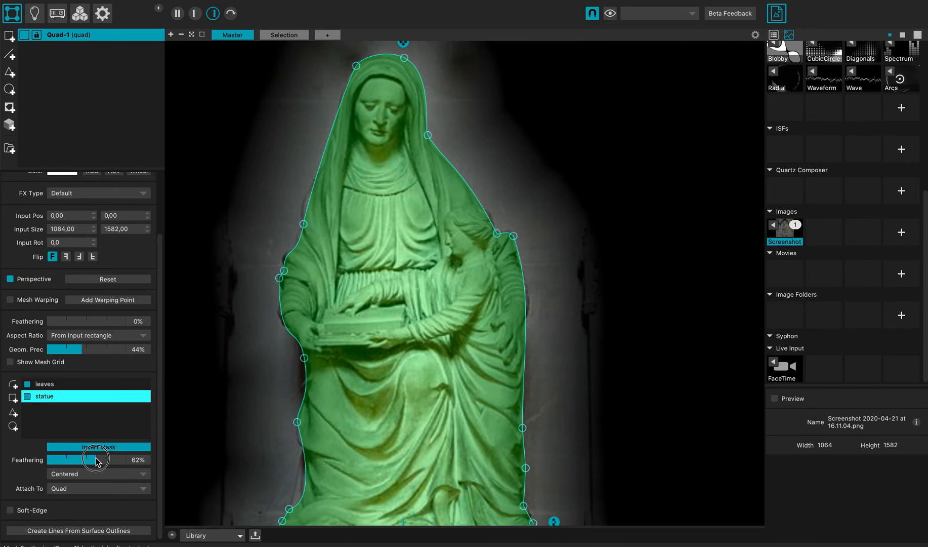
# Set the statue mask Feathering to 49% with the softening placed Inside the outline.
pyautogui.click(95, 473)
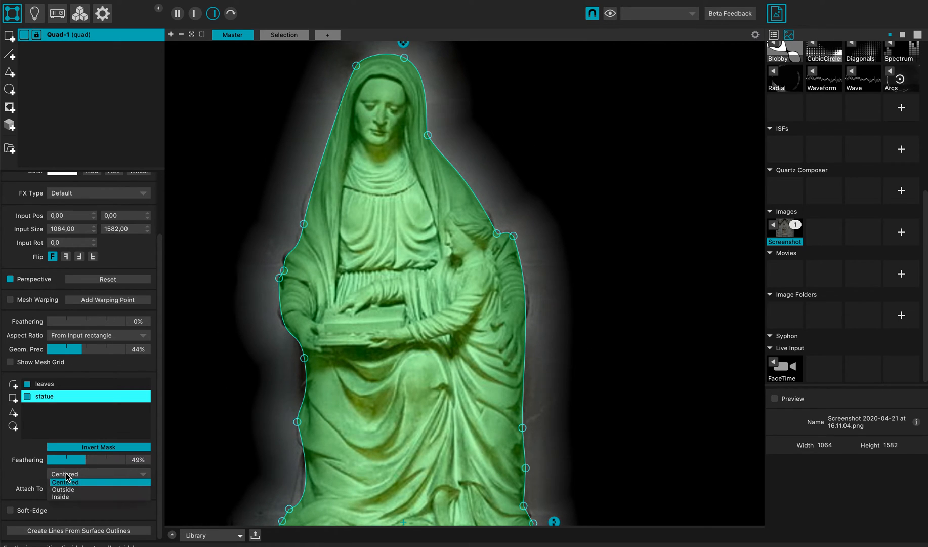
pyautogui.click(65, 474)
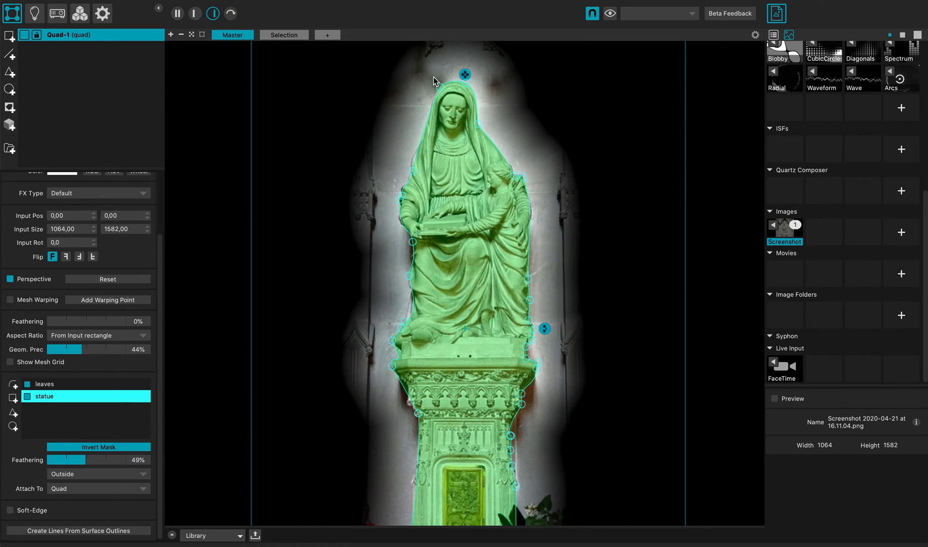
pyautogui.click(97, 472)
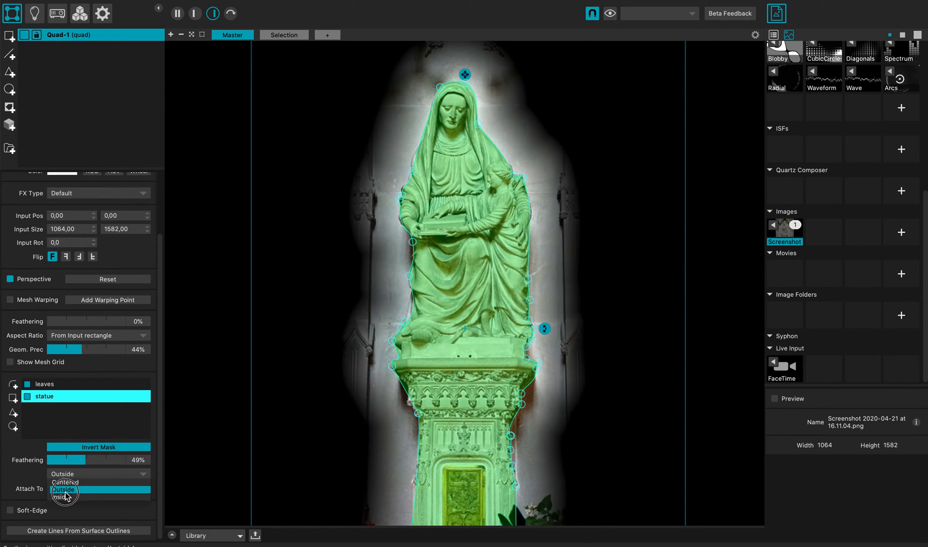
pyautogui.click(65, 500)
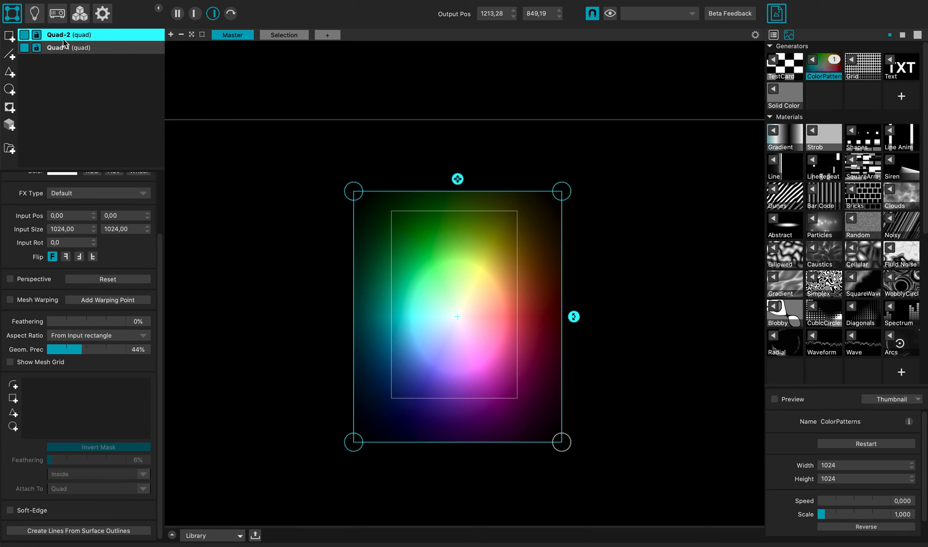
# Move Quad-1 above the ColorPatterns Quad-2 so the statue shows over the pattern.
pyautogui.click(69, 48)
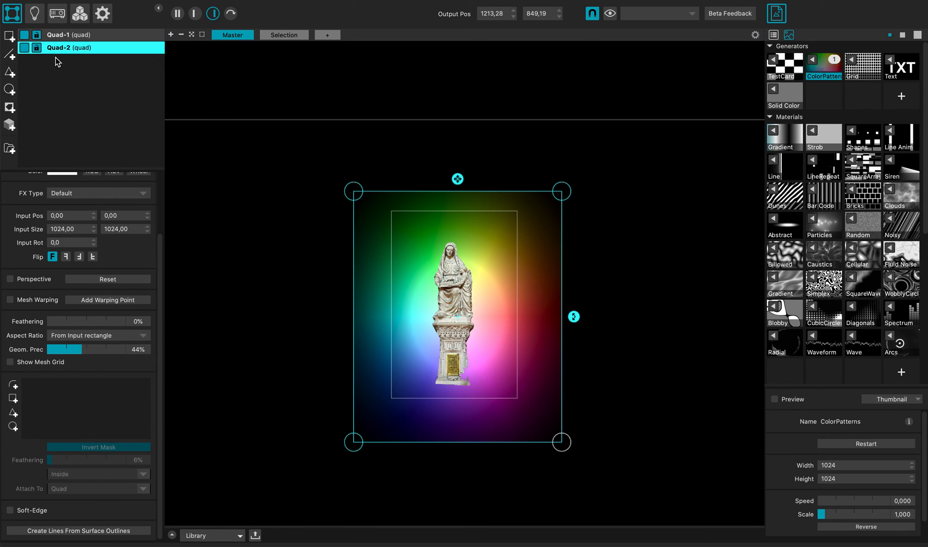